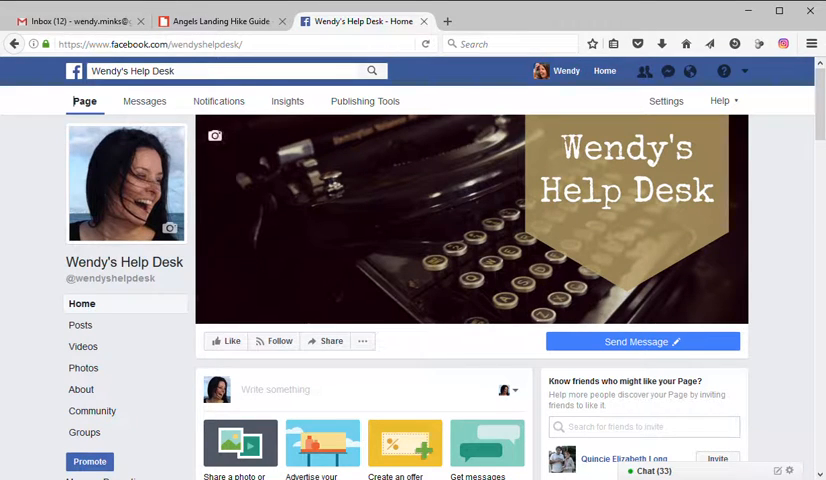
pyautogui.moveTo(790, 238)
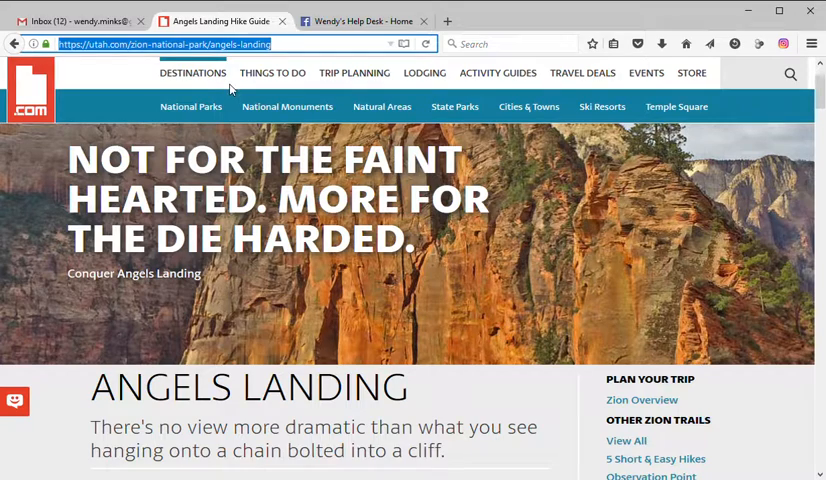
# Publish a page post with the utah.com Angels Landing URL and "Check this out! I want to do this!"
pyautogui.click(360, 20)
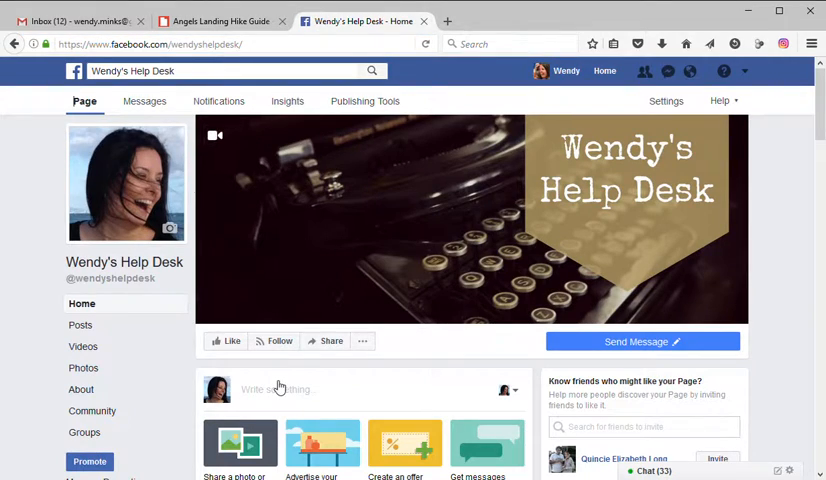
pyautogui.click(280, 388)
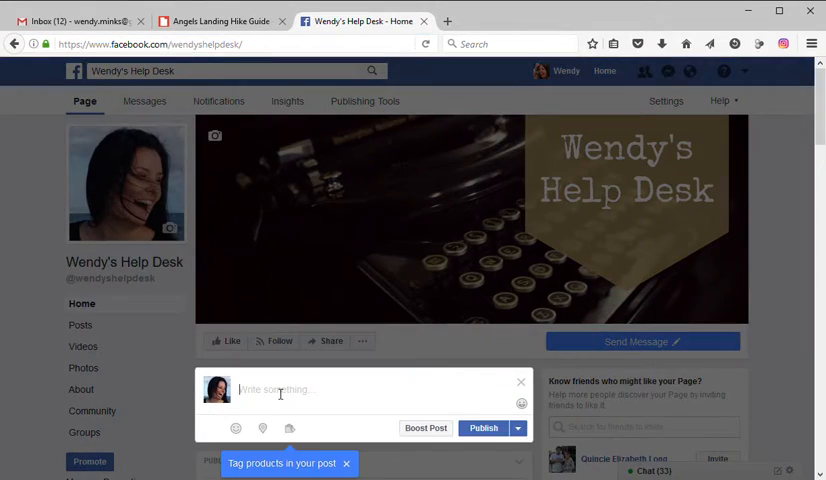
pyautogui.write('https://utah.com/zion-national-park/angels-landing')
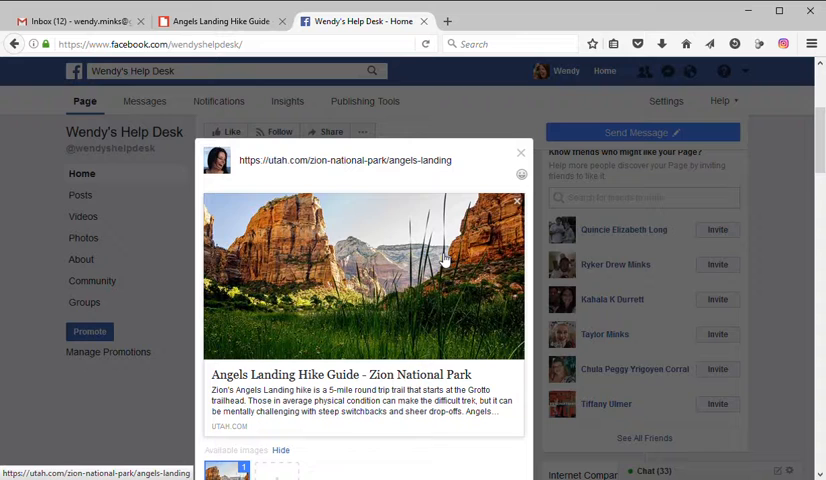
pyautogui.moveTo(478, 368)
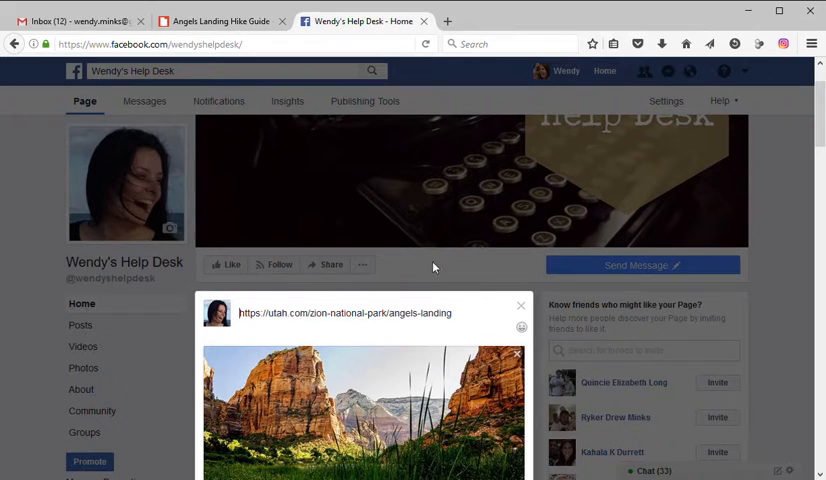
pyautogui.moveTo(478, 264)
pyautogui.write('Check this out!  I want to do this!')
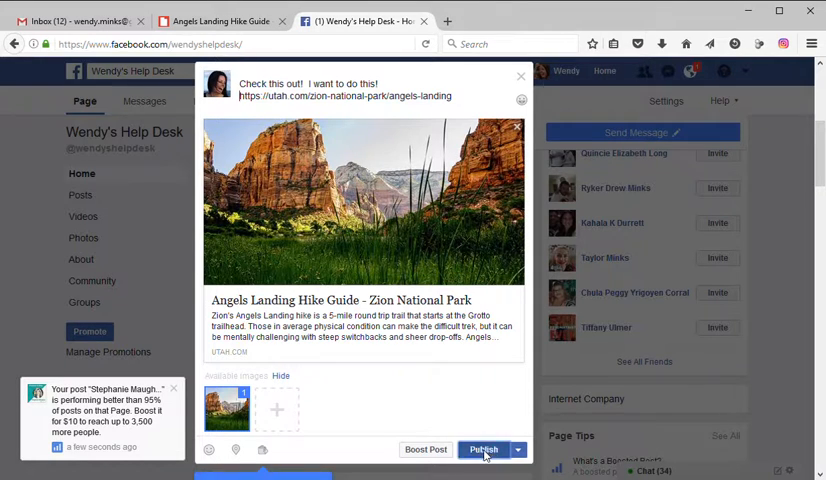
pyautogui.click(484, 448)
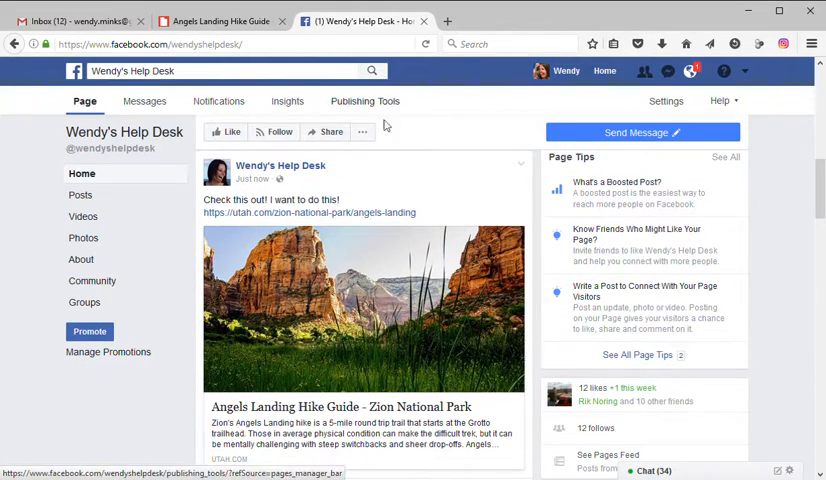
# Follow the utah.com Angels Landing link in the published post to the hike guide page
pyautogui.scroll(-3)
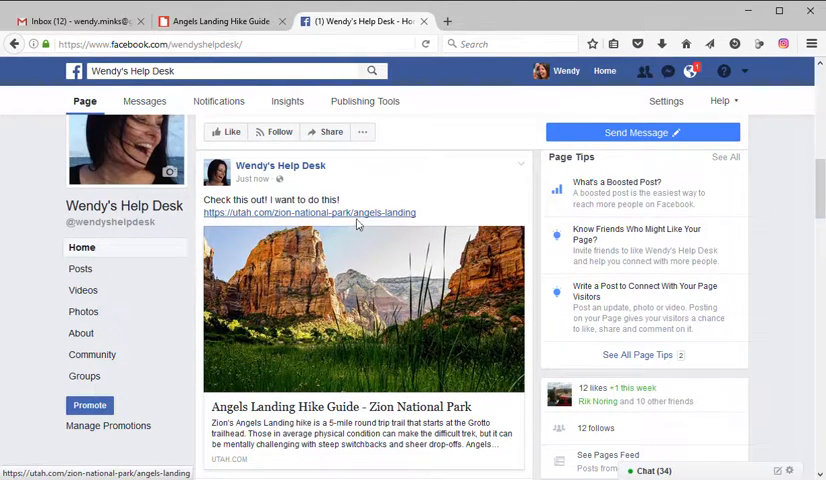
pyautogui.click(308, 212)
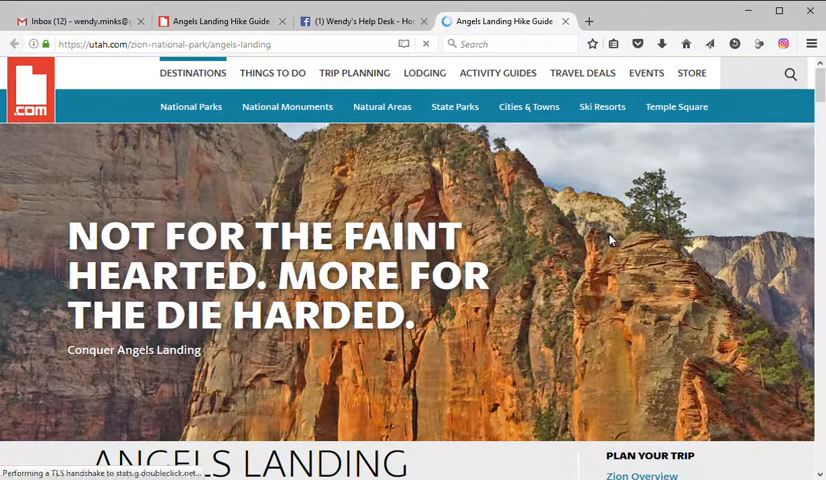